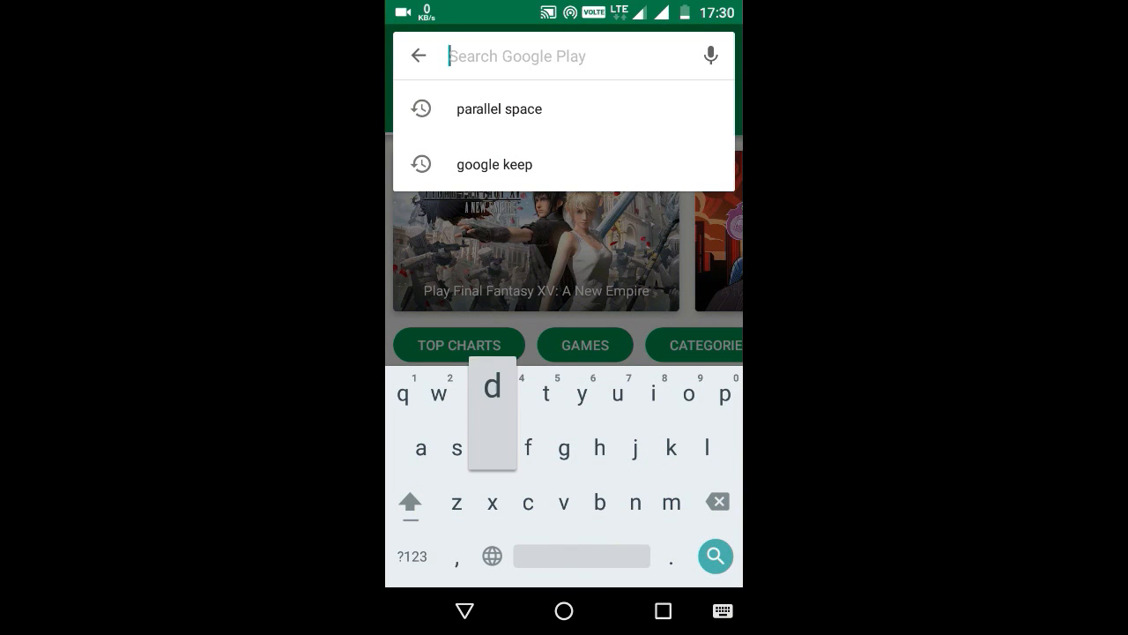
Step: Search the Play Store for 'droid' and open the DroidCam Wireless Webcam listing
text(droidcam)
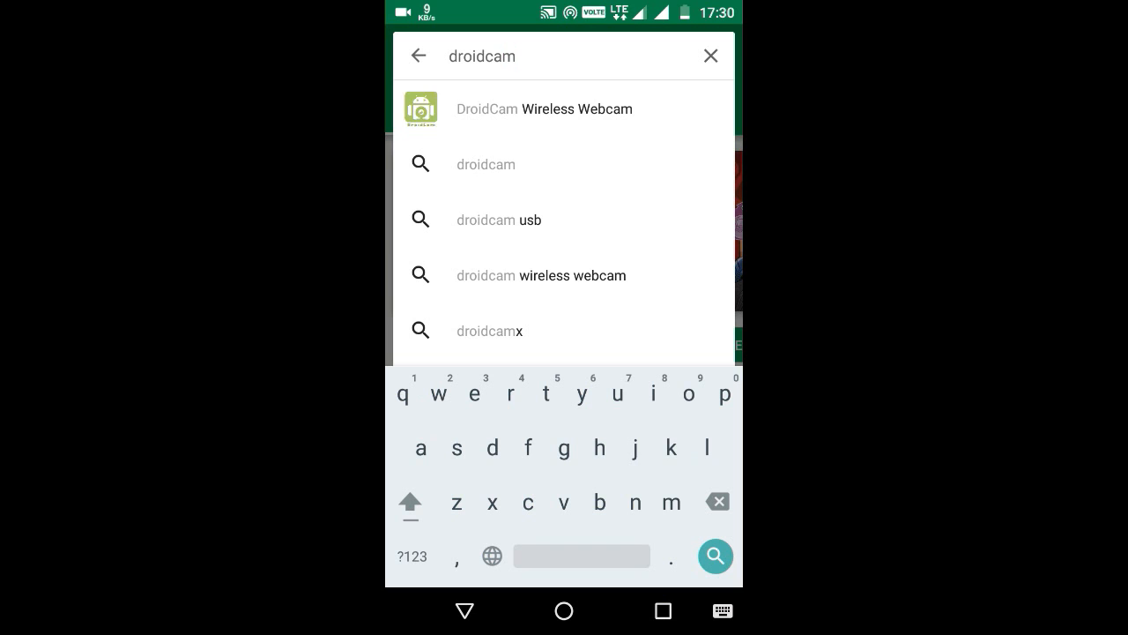
click(544, 109)
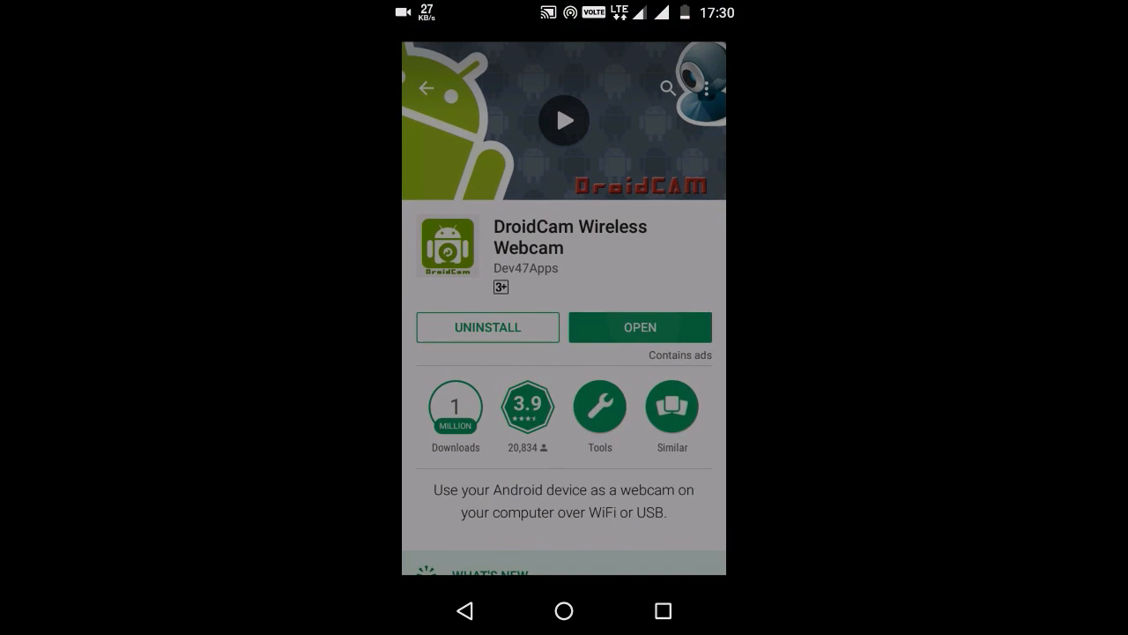
click(640, 327)
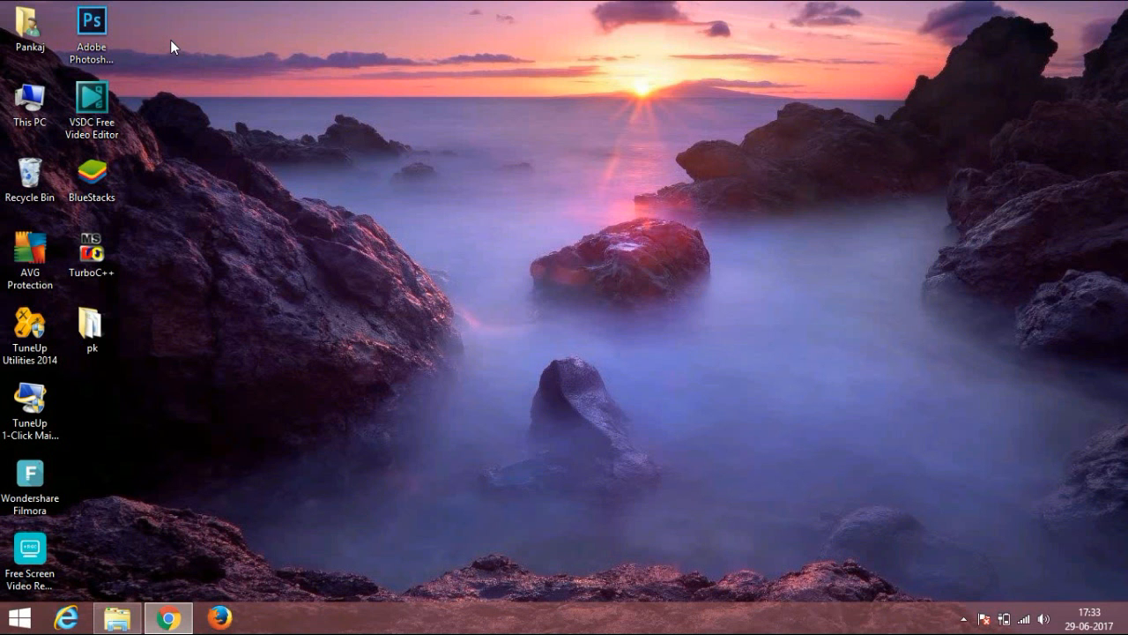
mouse_move(151, 571)
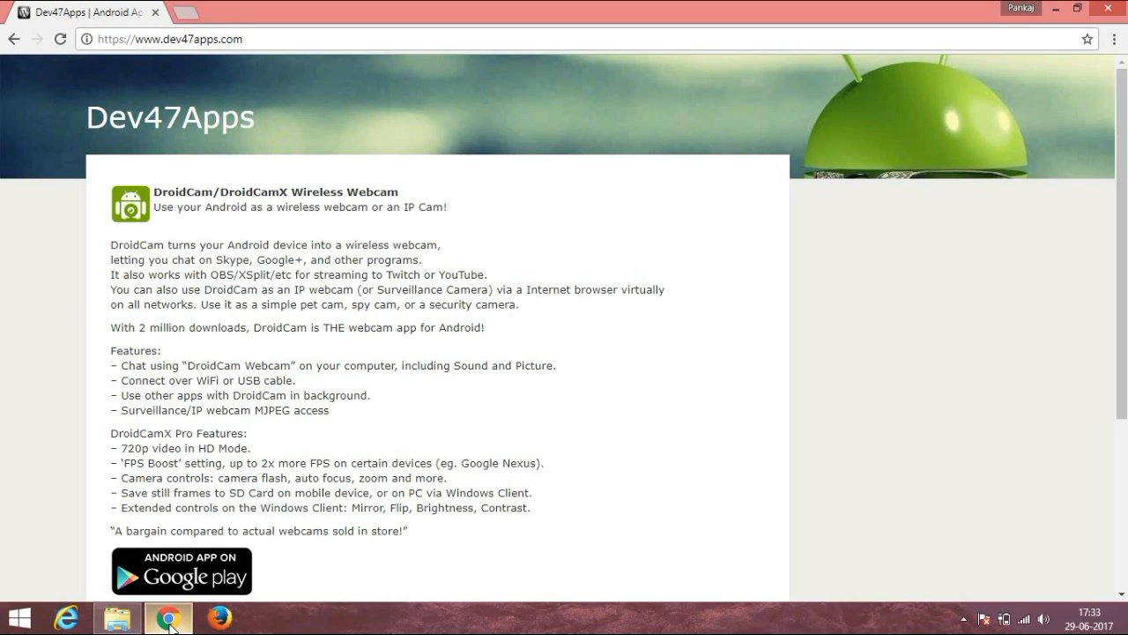
mouse_move(216, 139)
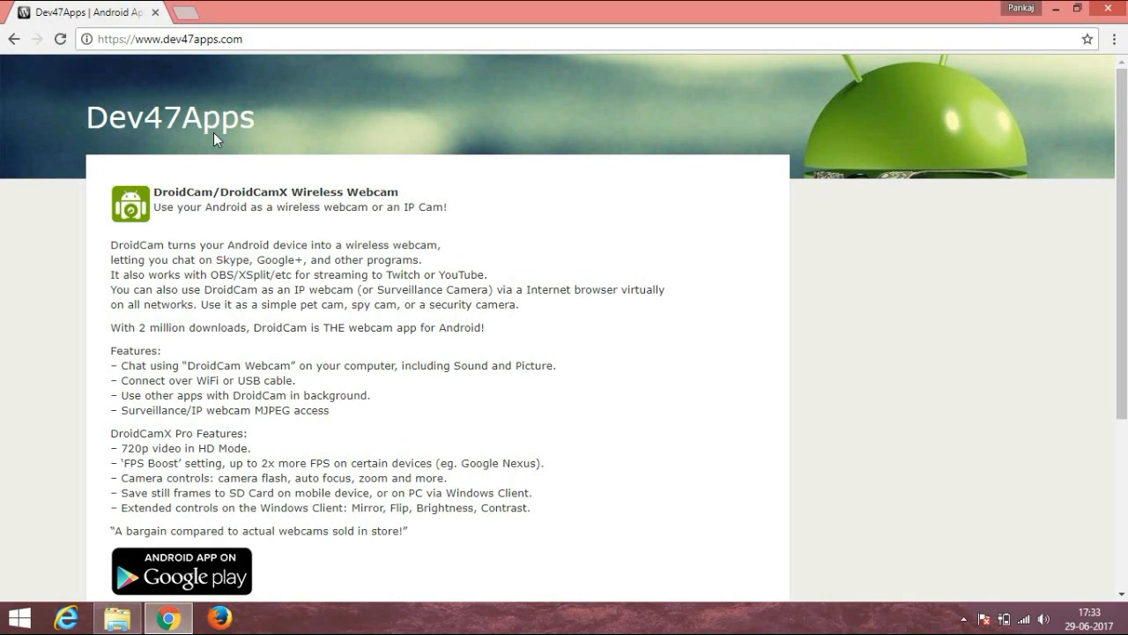
Step: Reach the DroidCam Windows client download page on dev47apps.com, then minimize Chrome
click(172, 39)
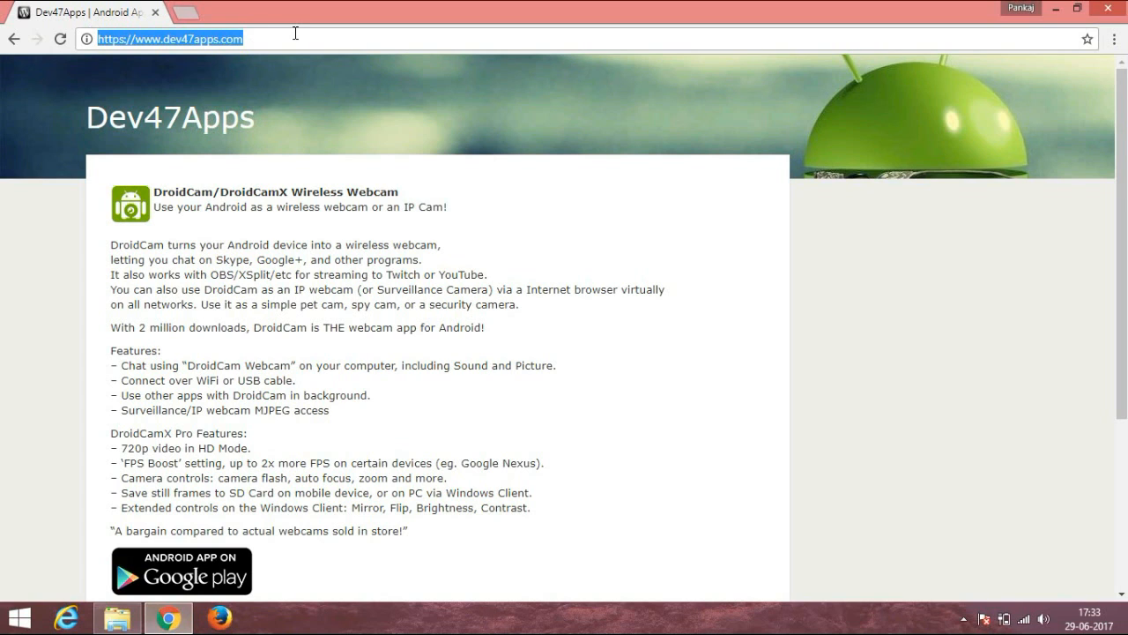
click(447, 269)
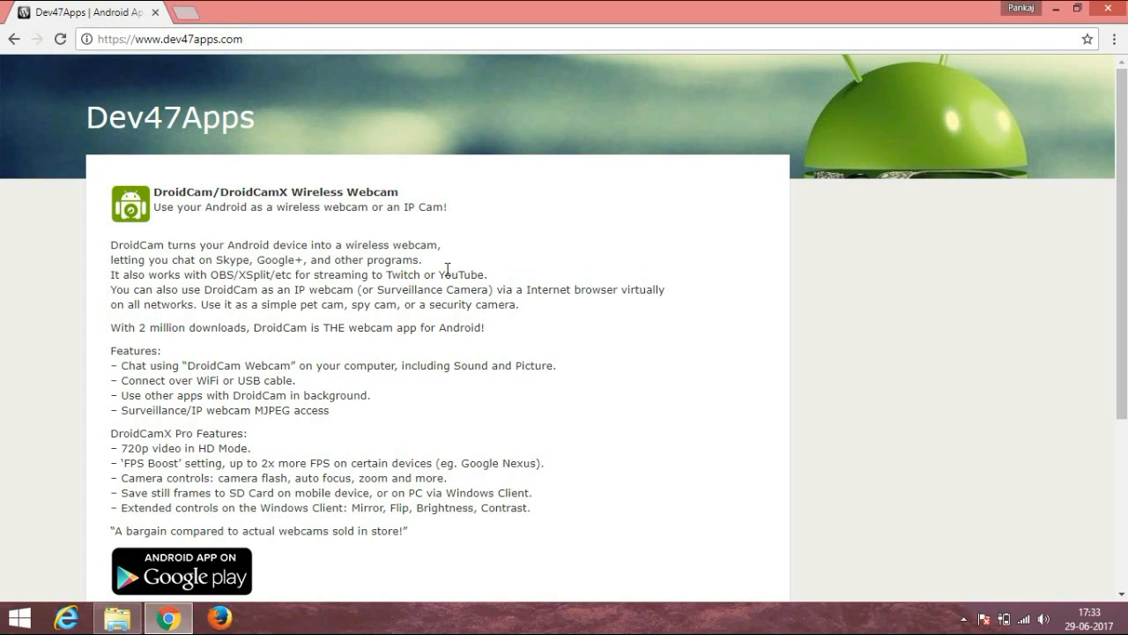
scroll(down, 3)
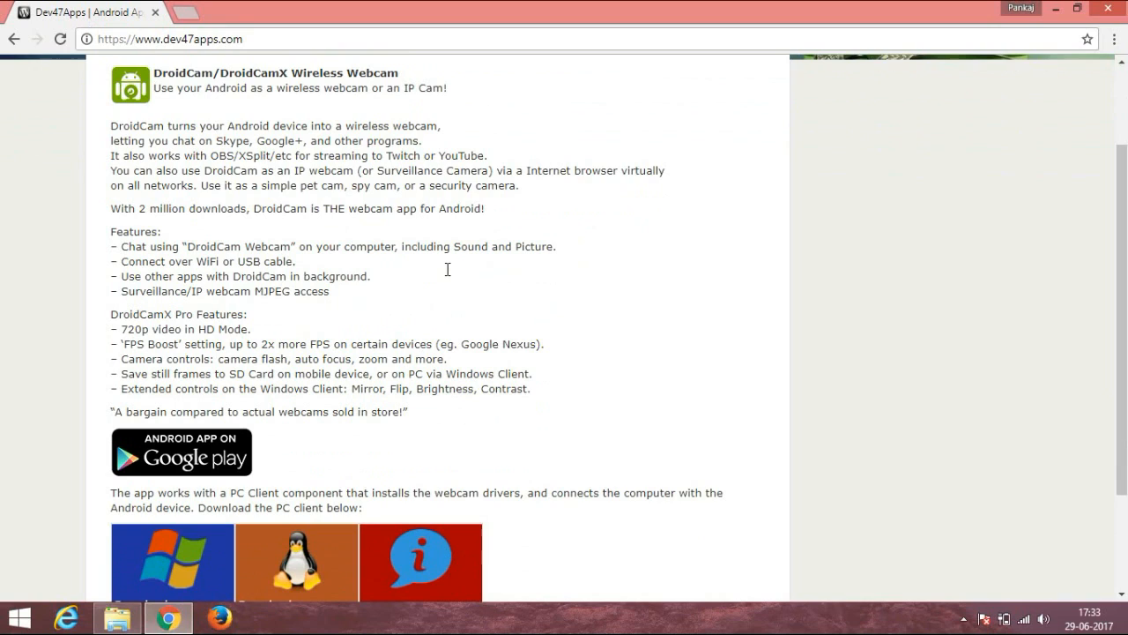
scroll(down, 3)
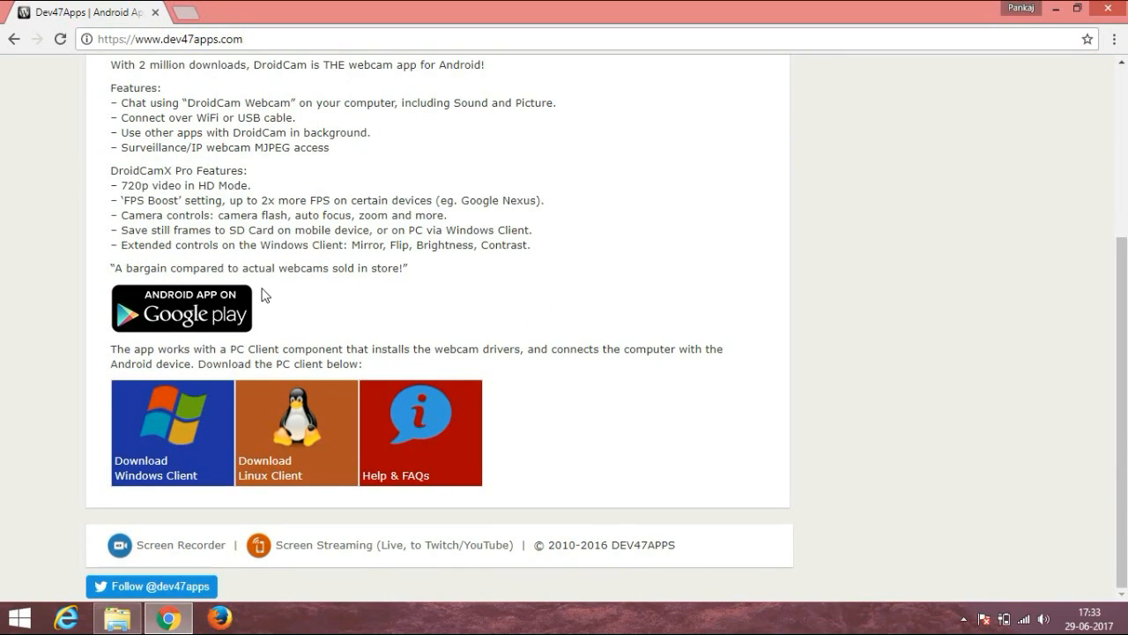
mouse_move(296, 424)
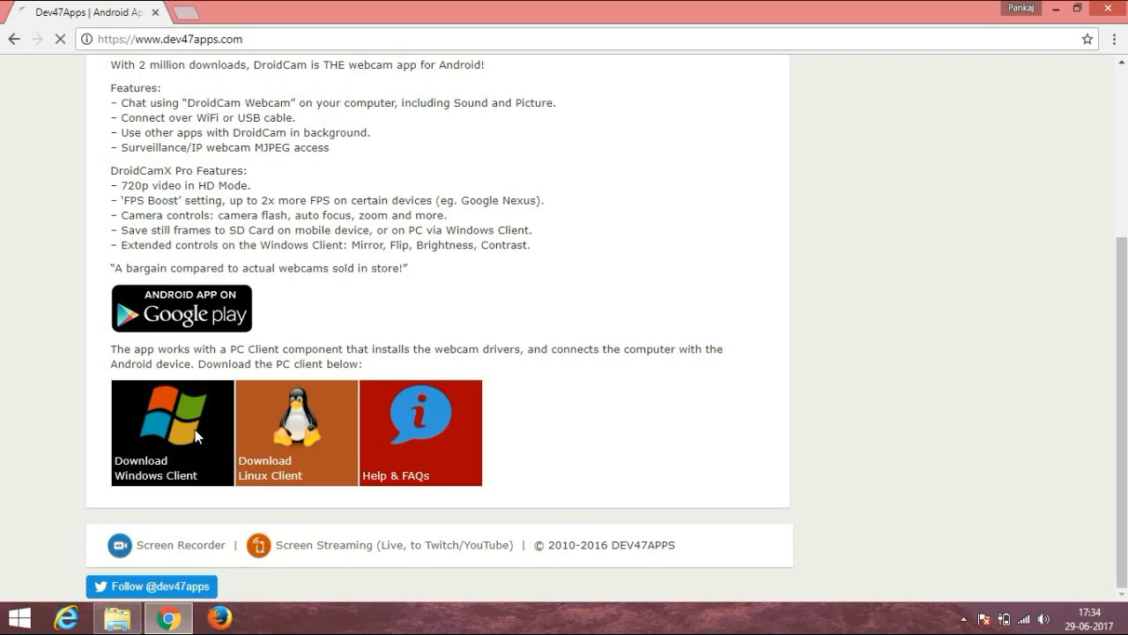
click(171, 432)
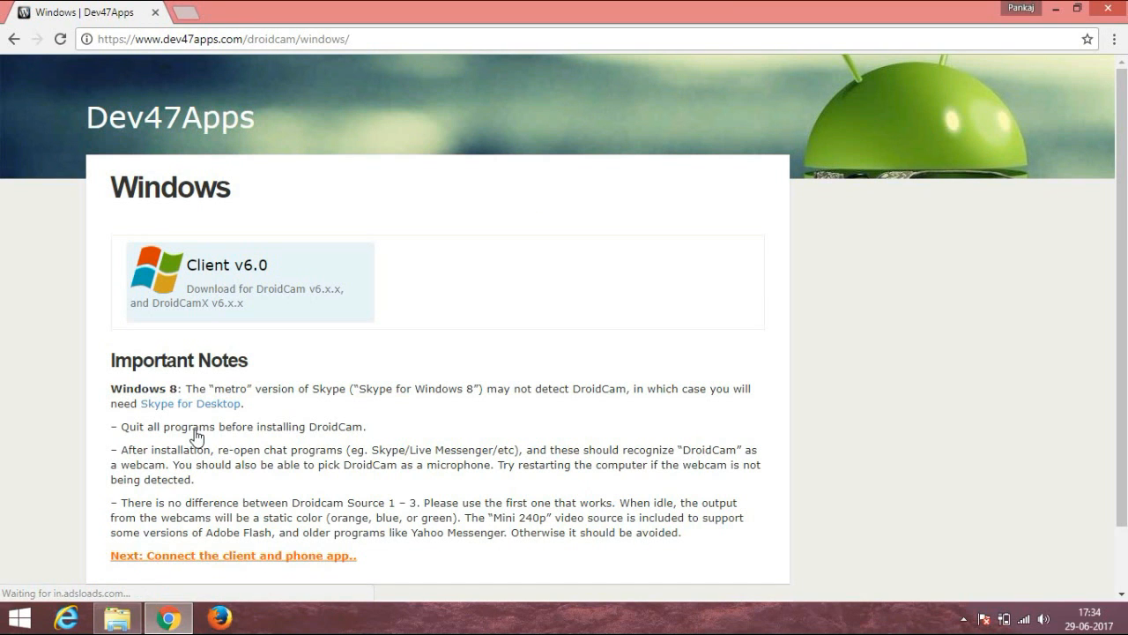
mouse_move(527, 442)
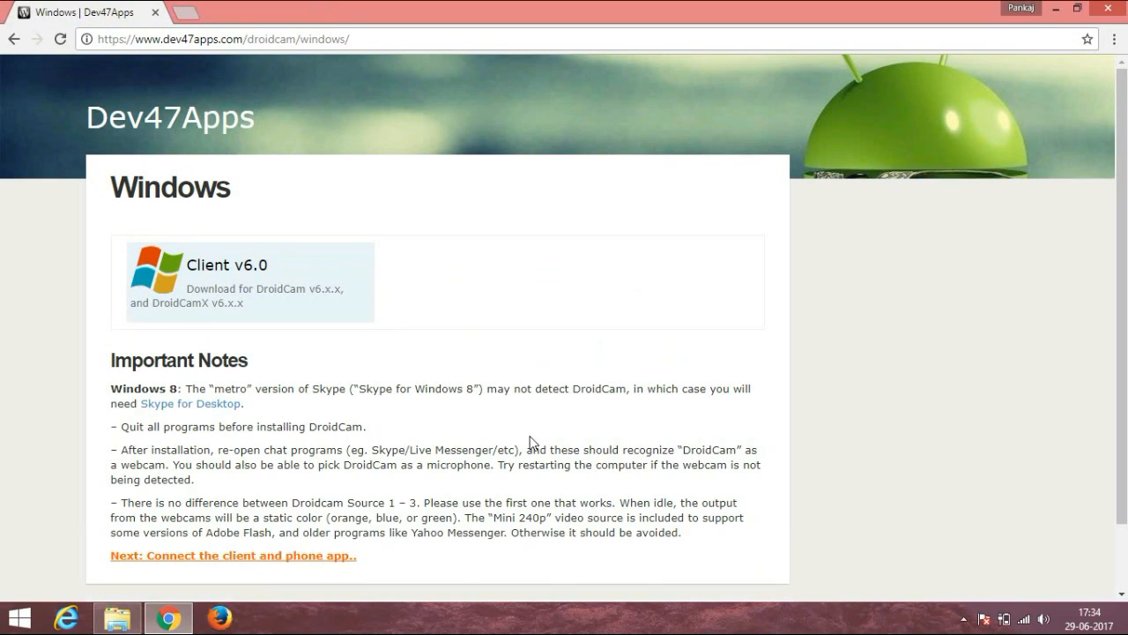
mouse_move(928, 137)
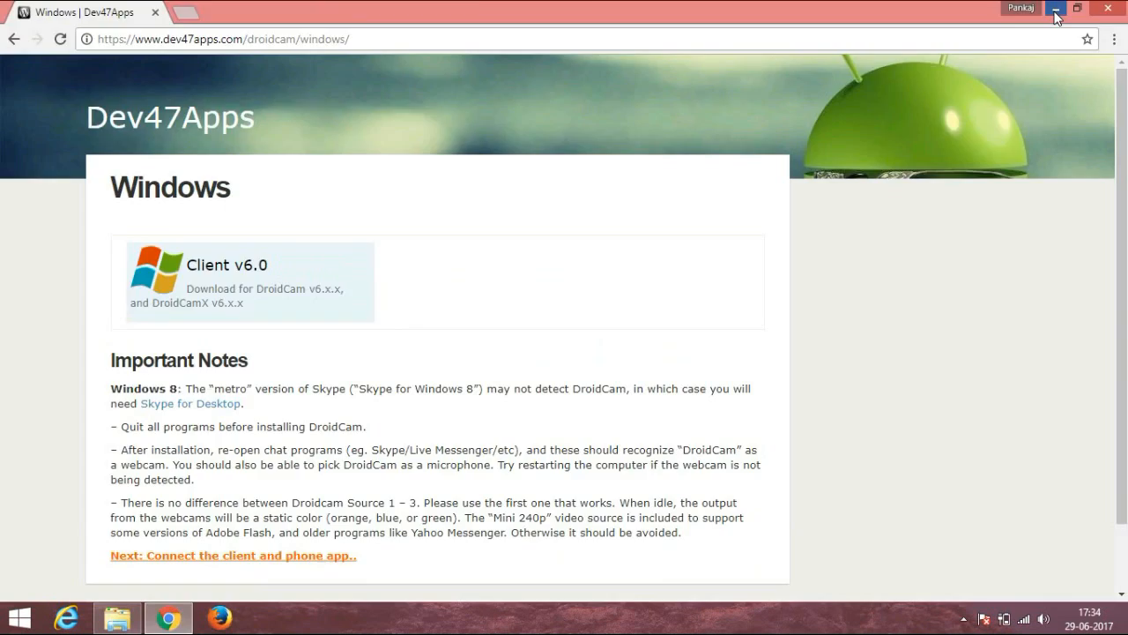
click(1053, 7)
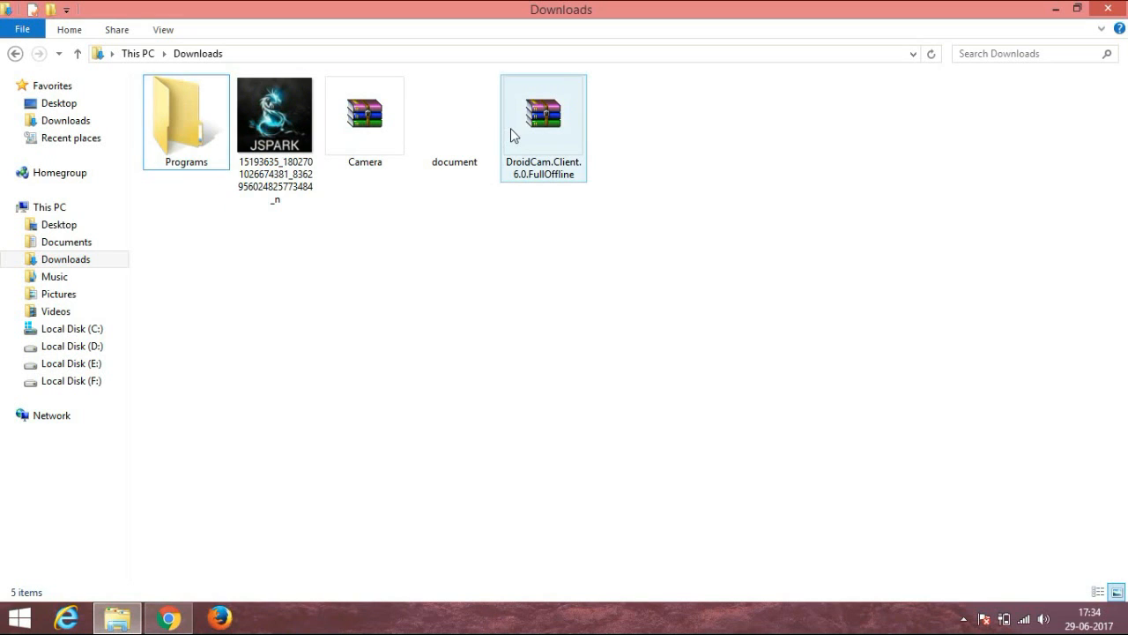
Step: Extract the DroidCam.Client.6.0.FullOffline archive and open the extracted folder
click(543, 116)
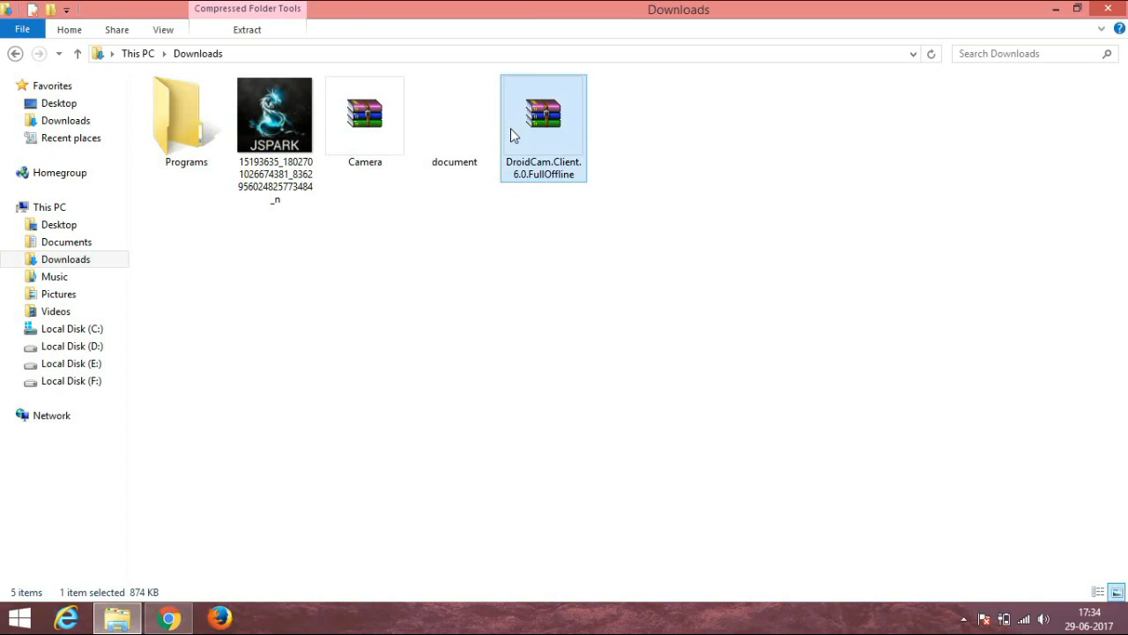
right_click(543, 115)
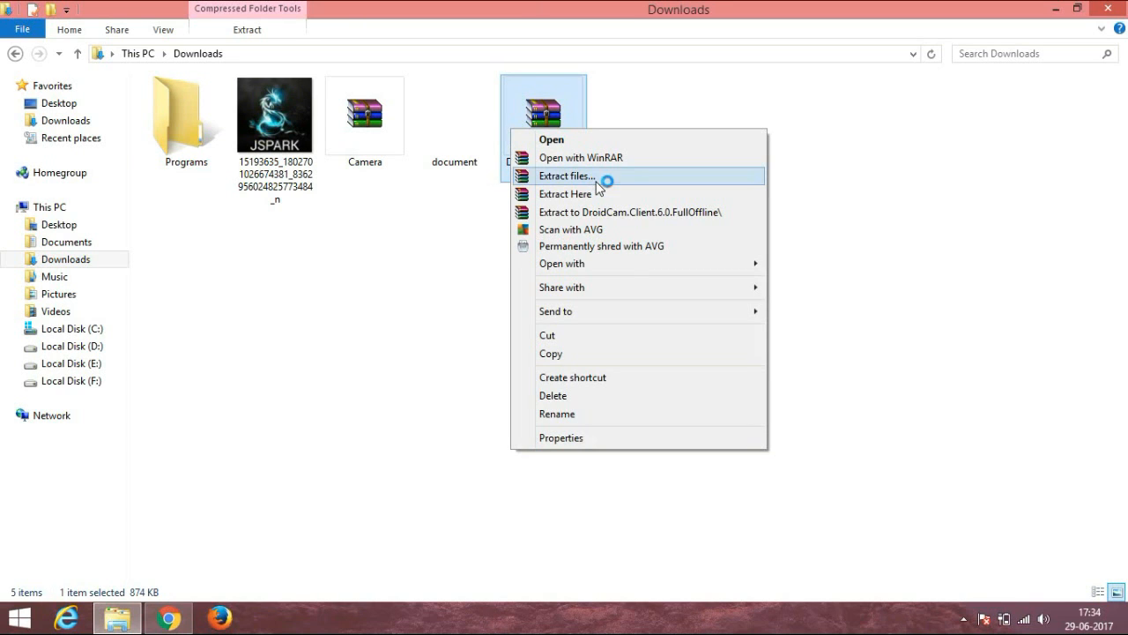
click(567, 175)
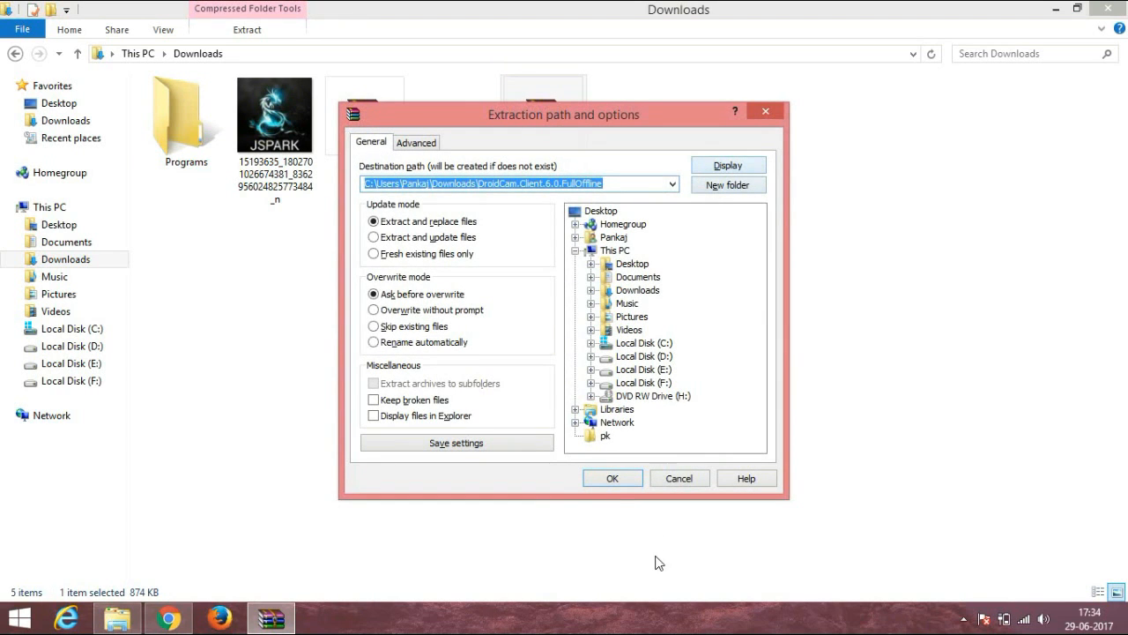
click(612, 477)
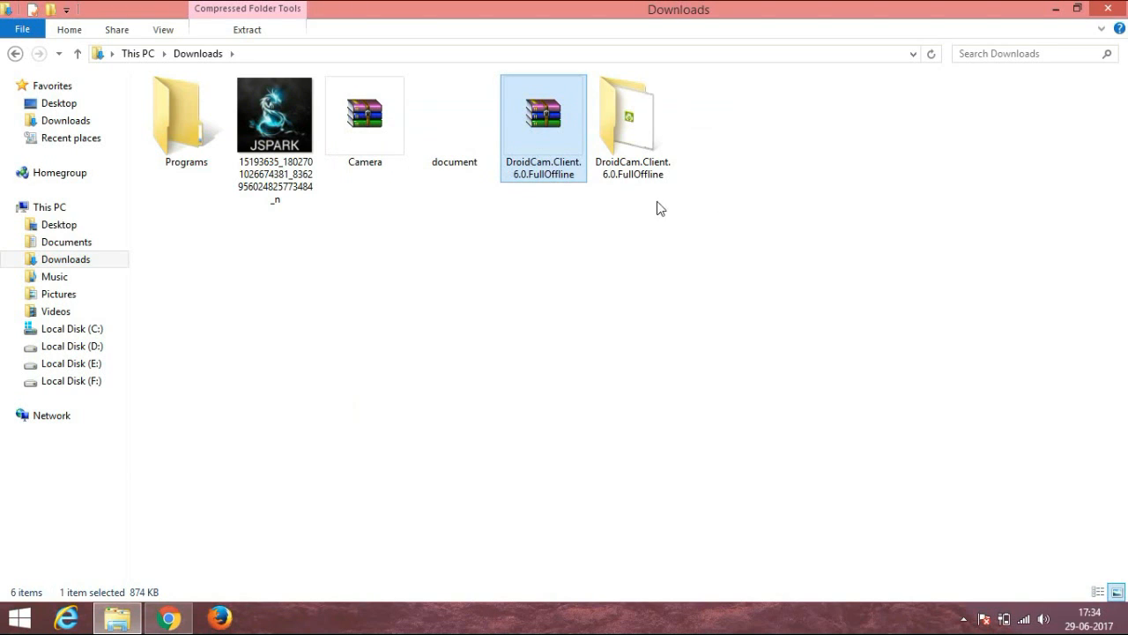
double_click(632, 115)
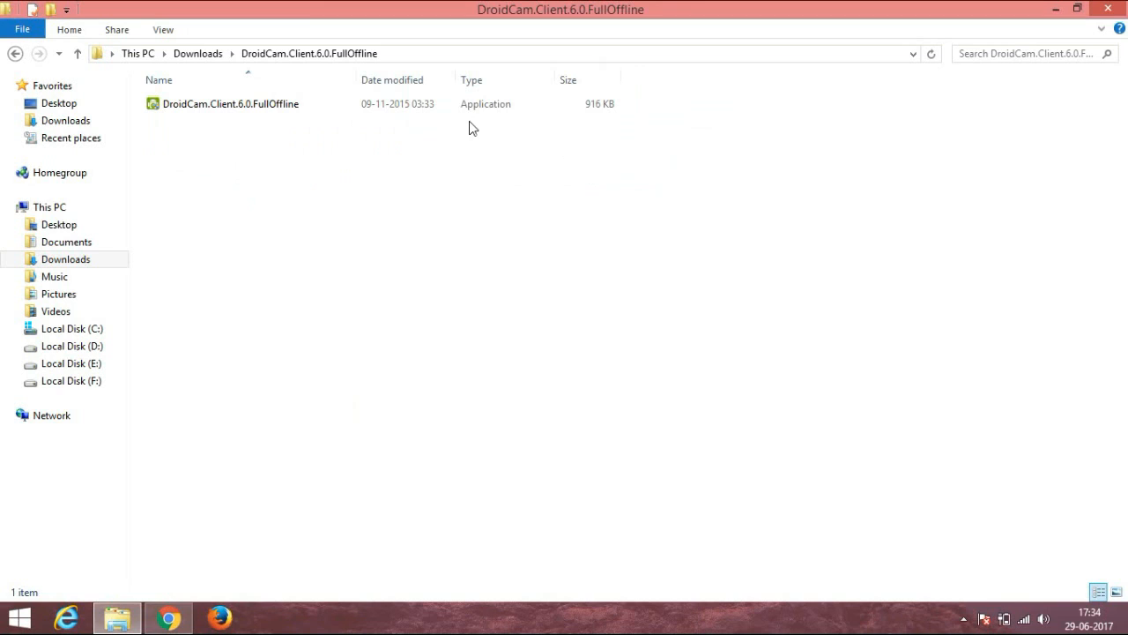
Step: Install DroidCam 6.0 into the default Program Files folder, accepting the license
double_click(230, 104)
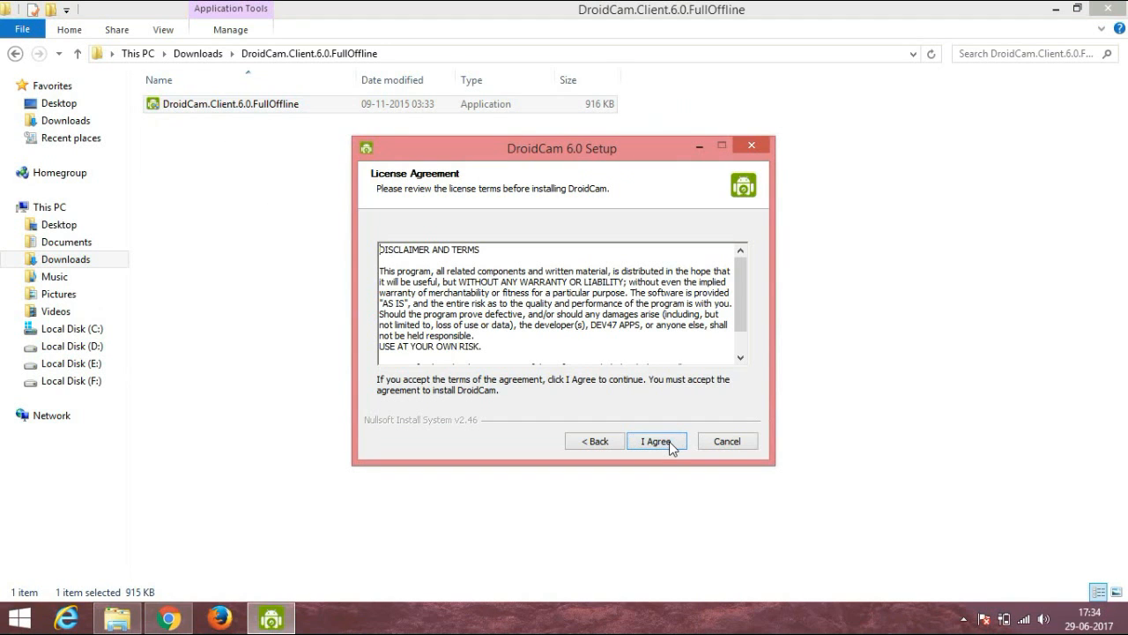
click(656, 441)
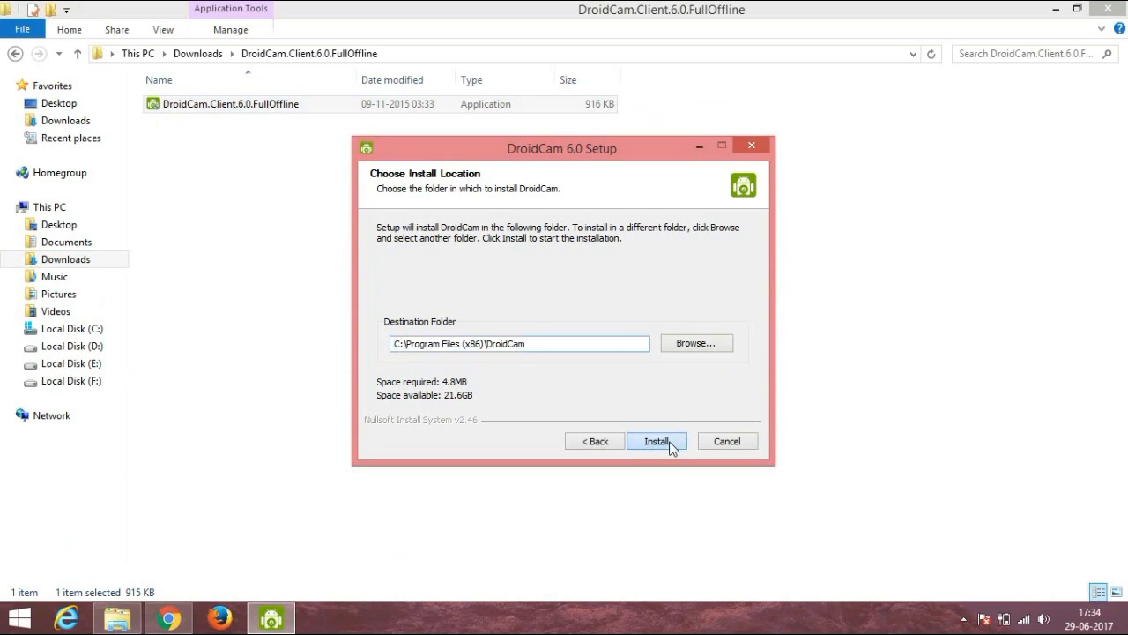
click(657, 441)
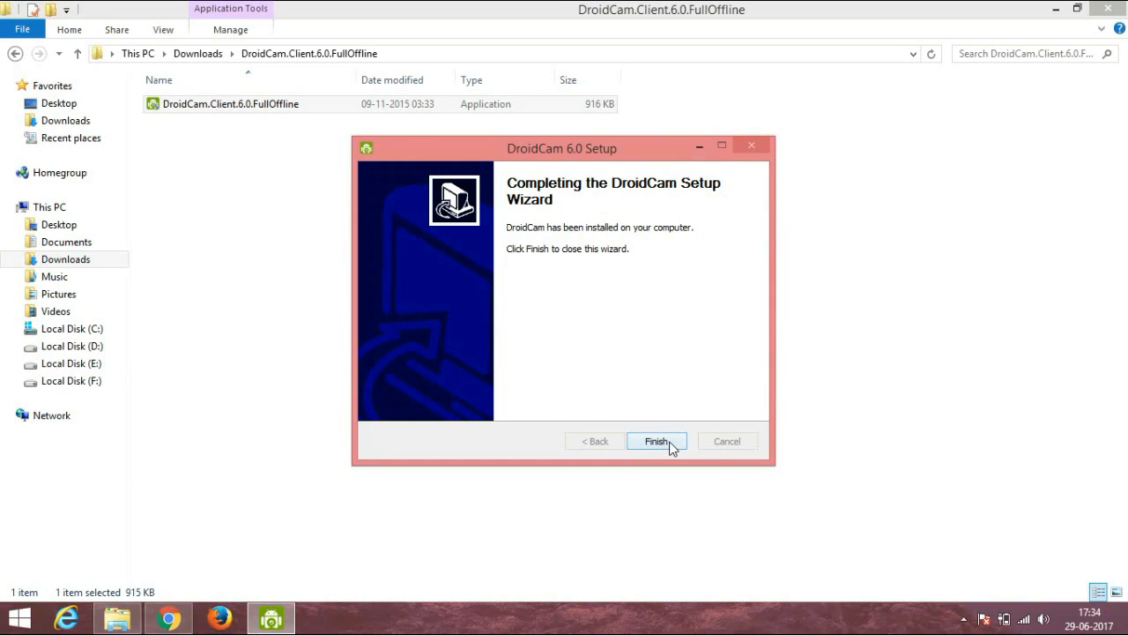
click(656, 441)
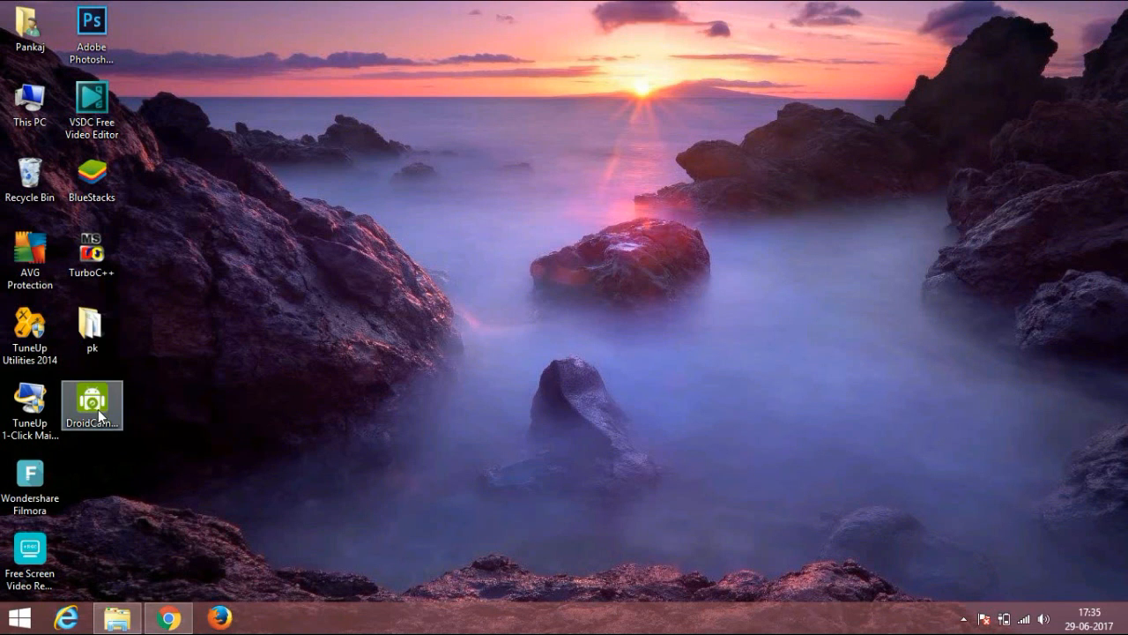
Step: Launch DroidCam Client from its desktop shortcut
double_click(91, 398)
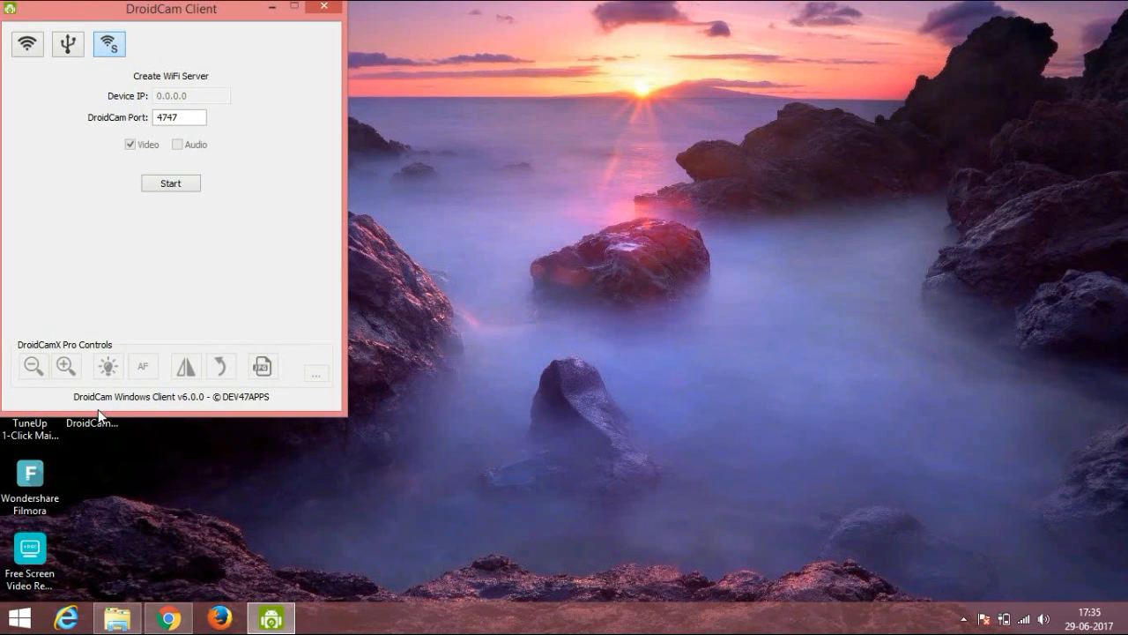
mouse_move(53, 110)
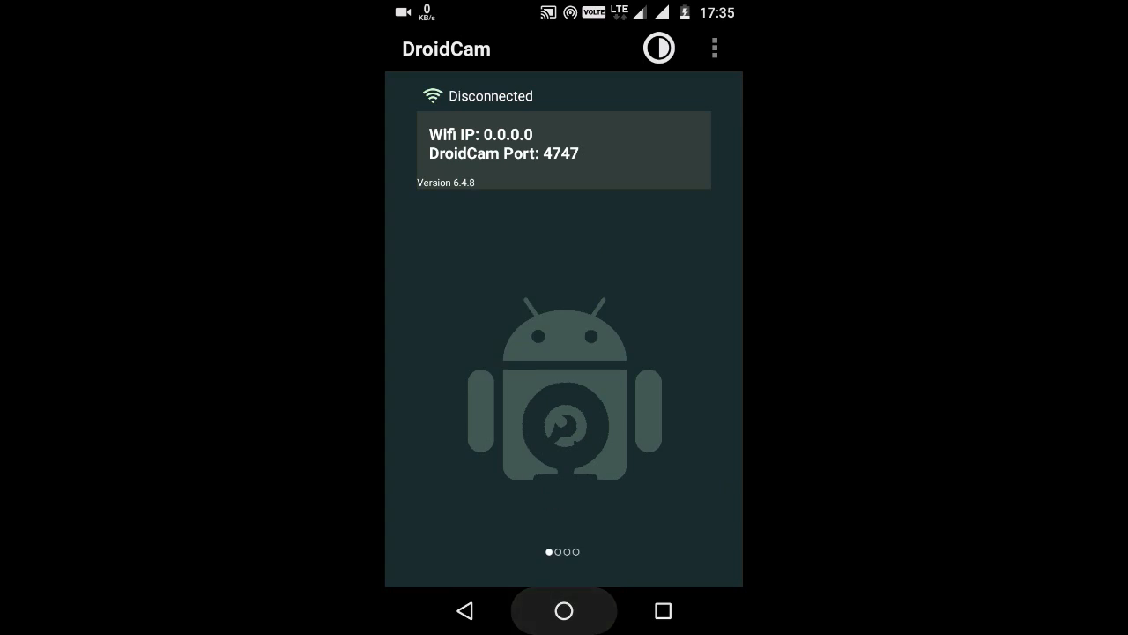
Step: Go to the phone's Developer options page in Android Settings
click(563, 610)
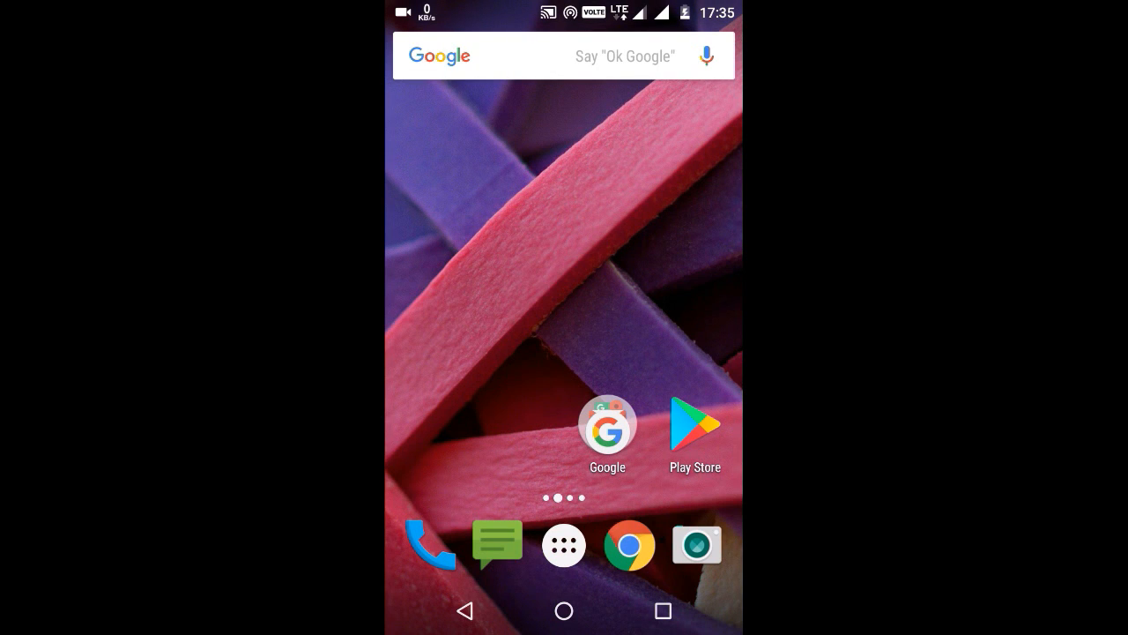
drag(565, 9, 565, 353)
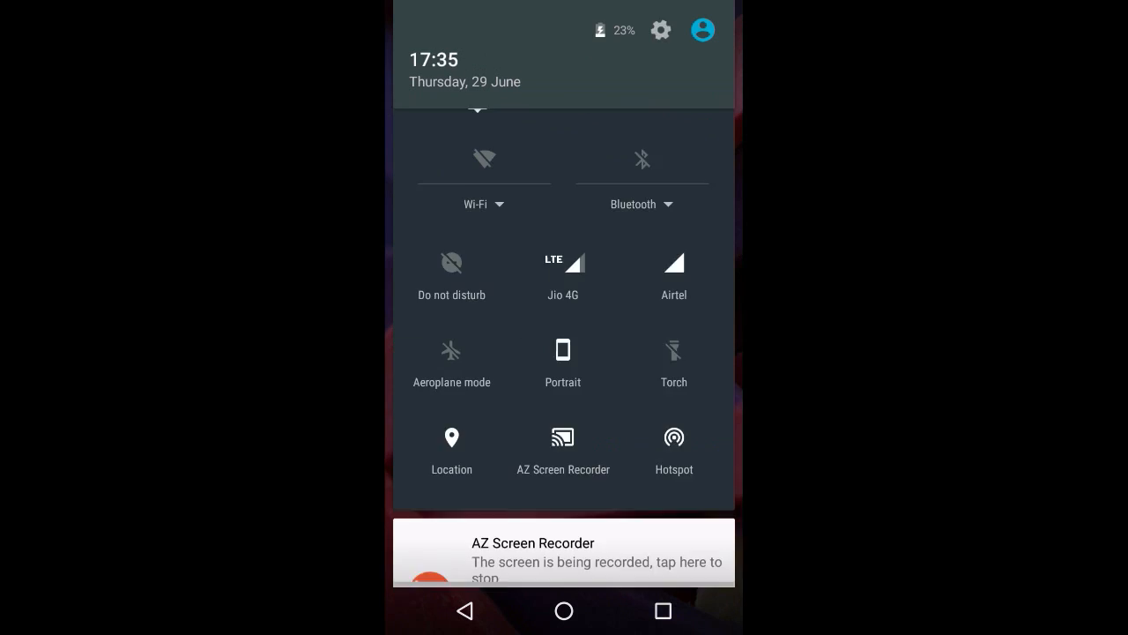
click(660, 29)
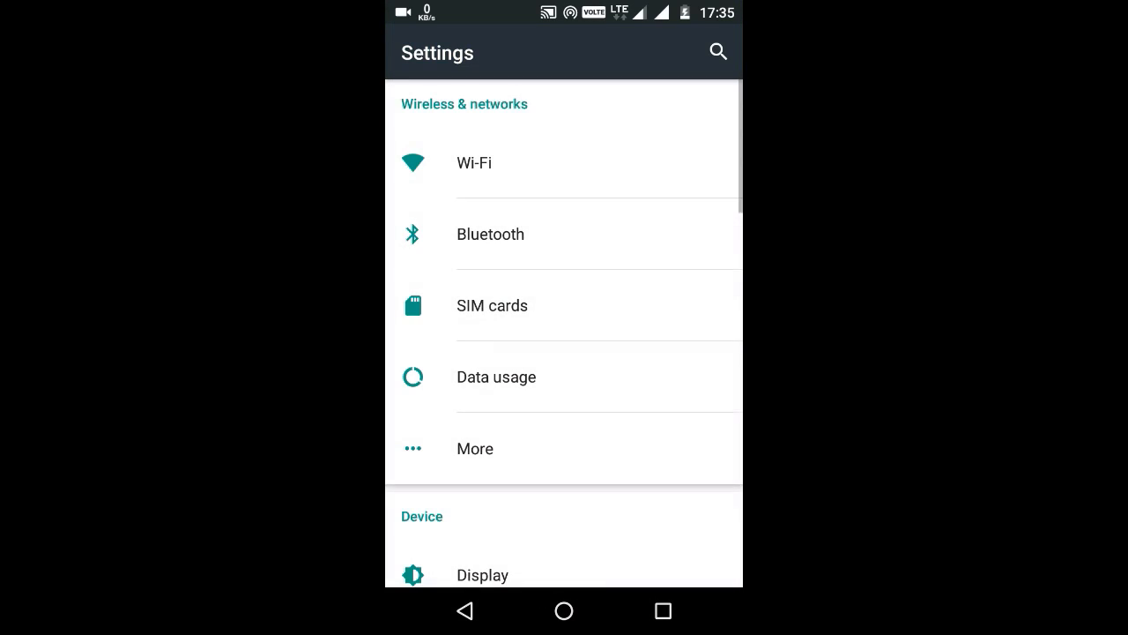
scroll(down, 3)
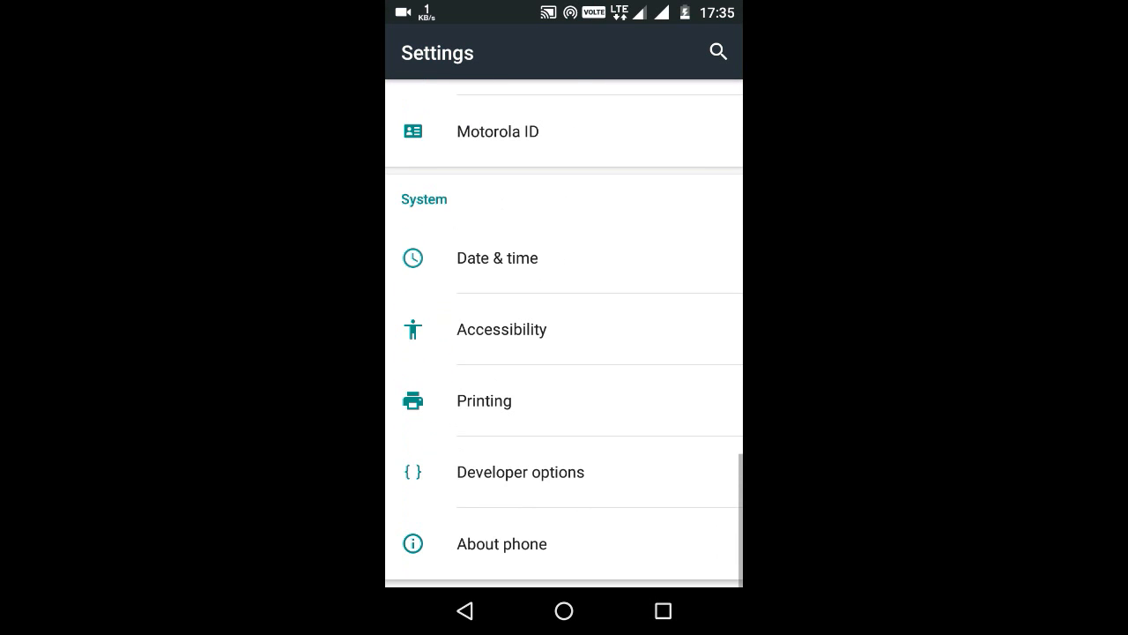
click(520, 472)
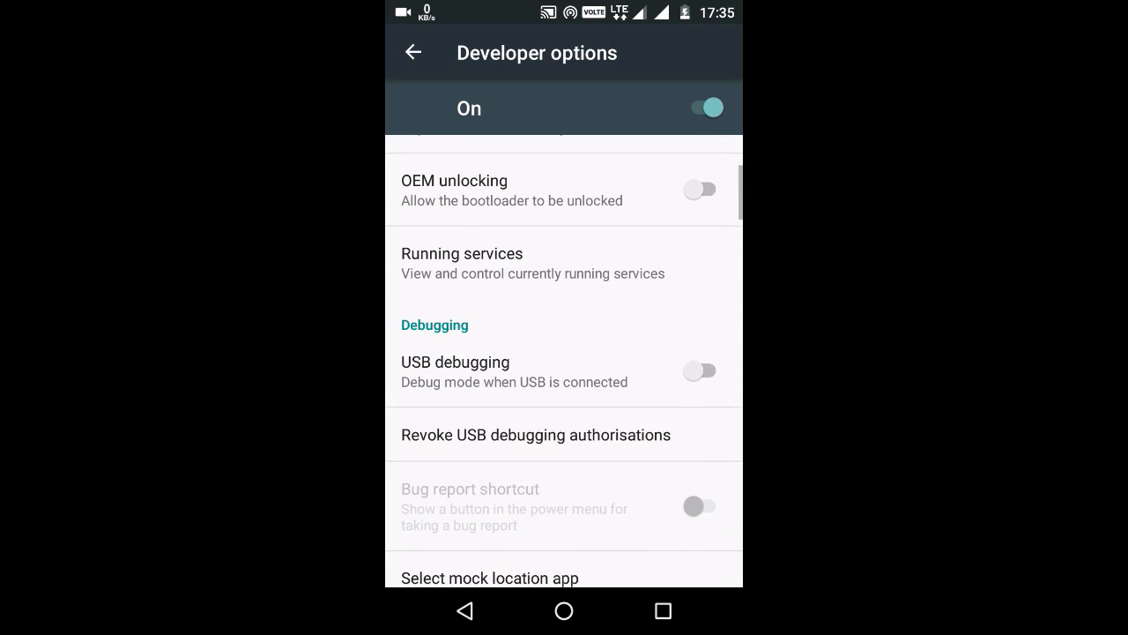
Step: Switch on USB debugging and allow debugging from this computer
click(701, 370)
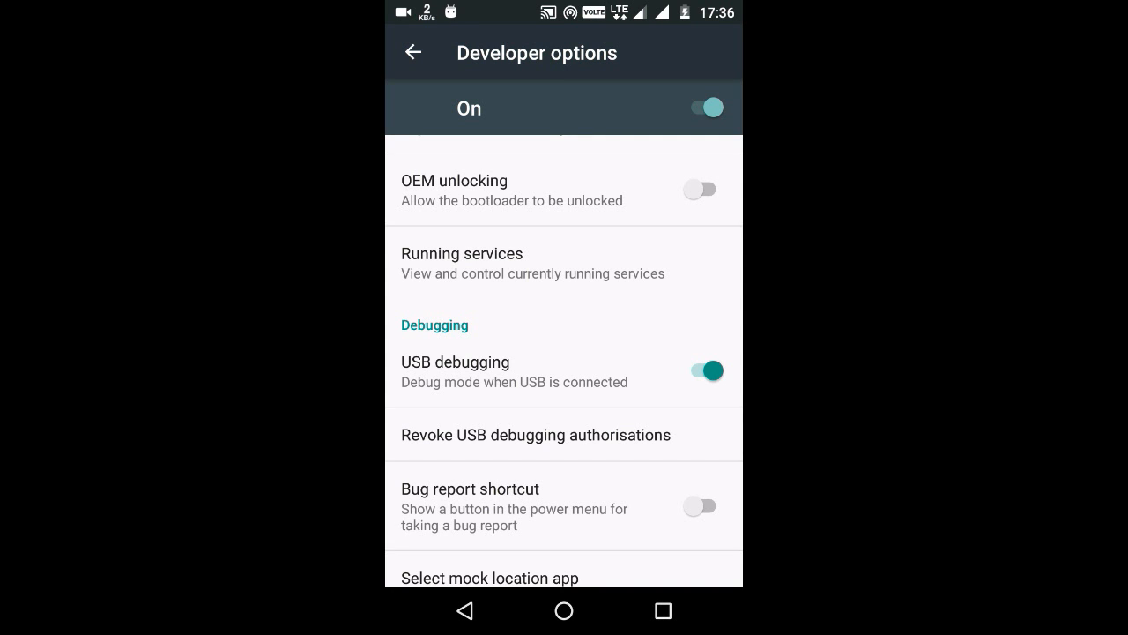
click(703, 371)
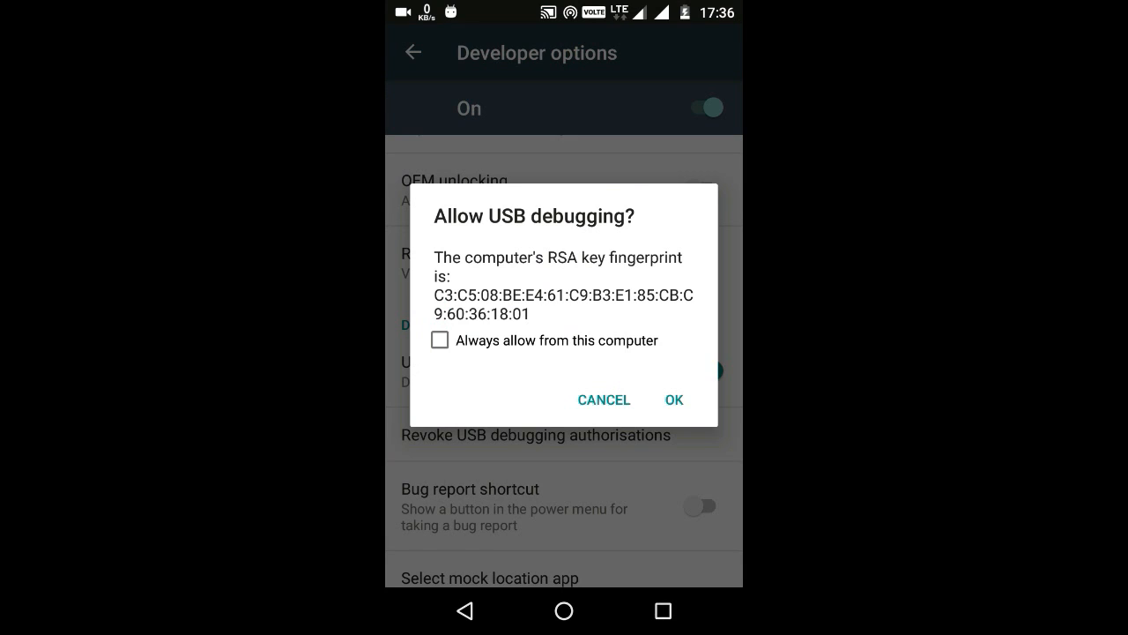
click(674, 400)
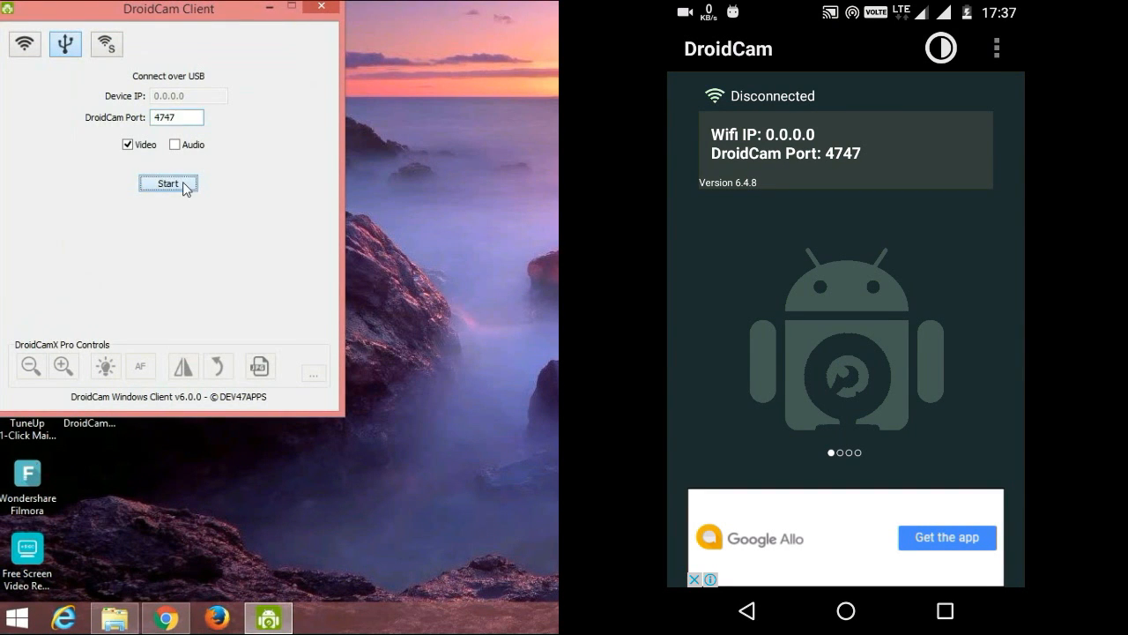
Step: Start the USB connection to stream the phone camera's live video
click(168, 184)
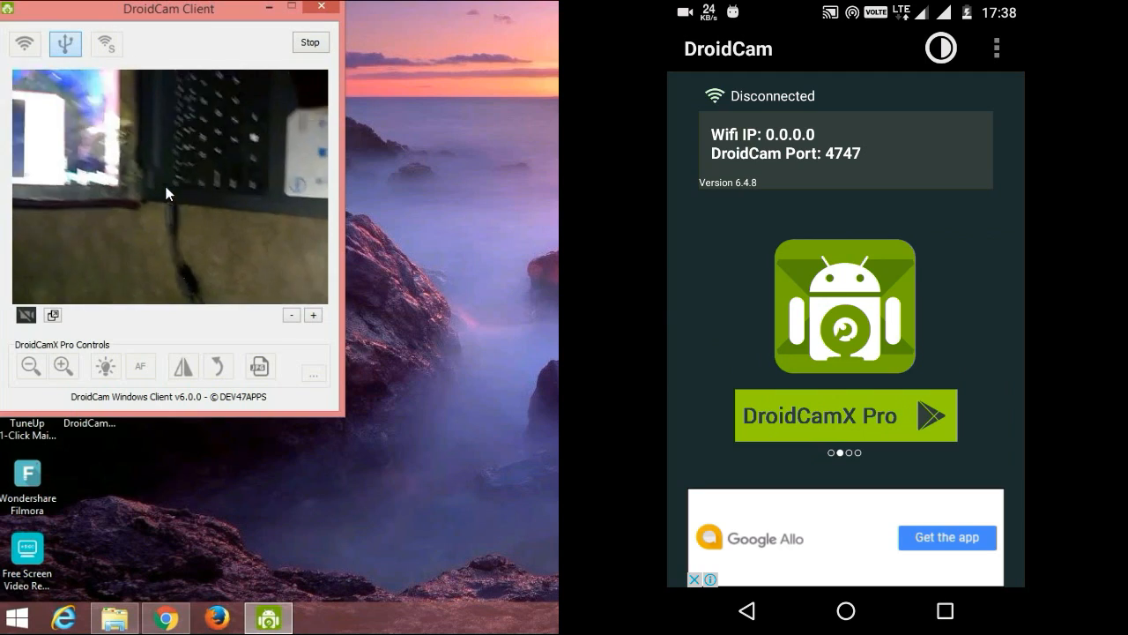